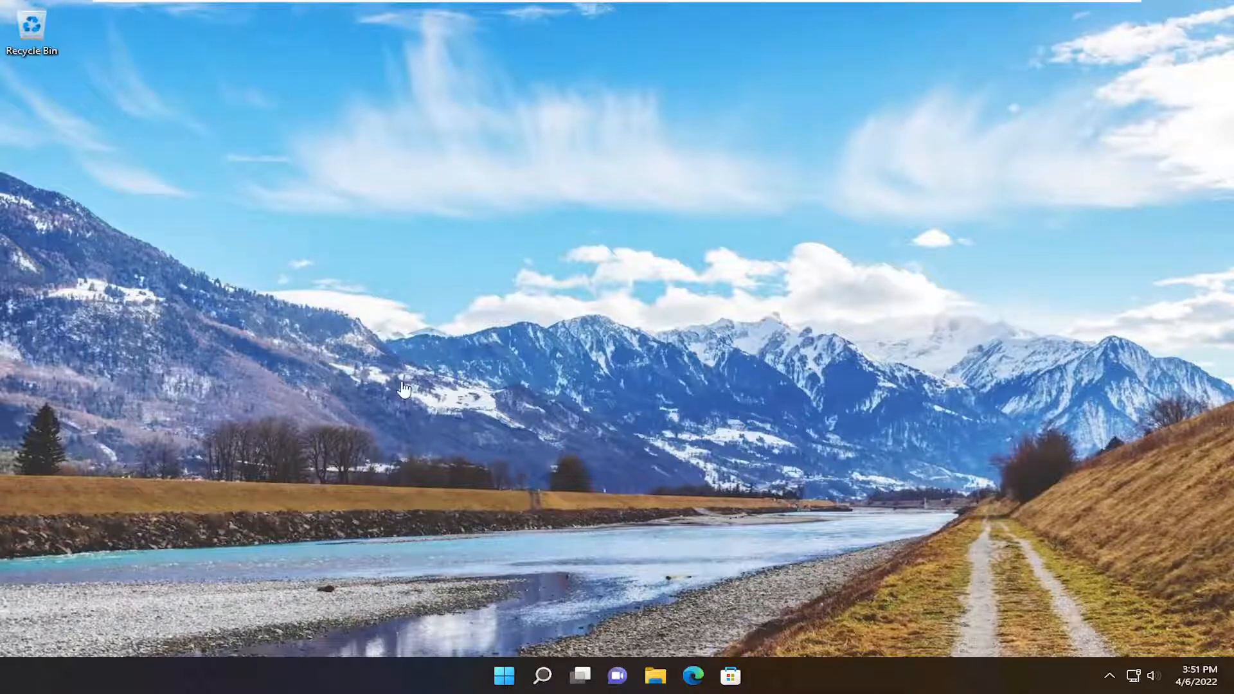
mouse_move(568, 364)
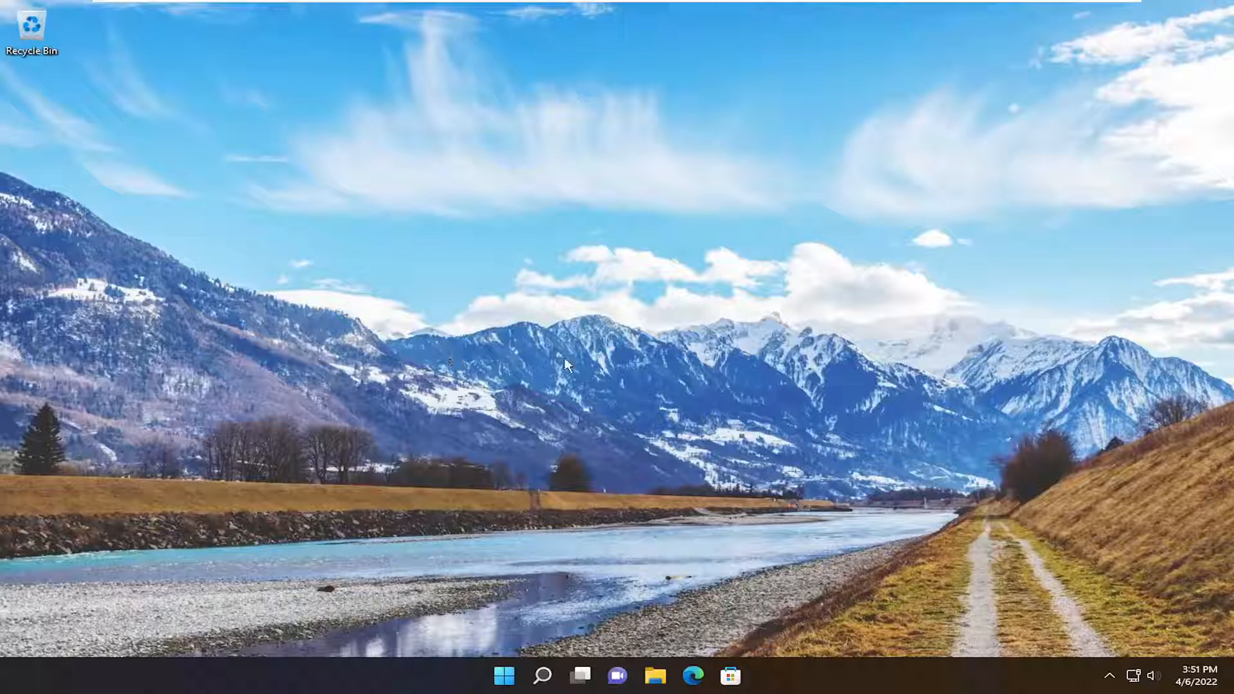
Search for 'cmd' and run Command Prompt as administrator, raising the UAC prompt
left_click(541, 675)
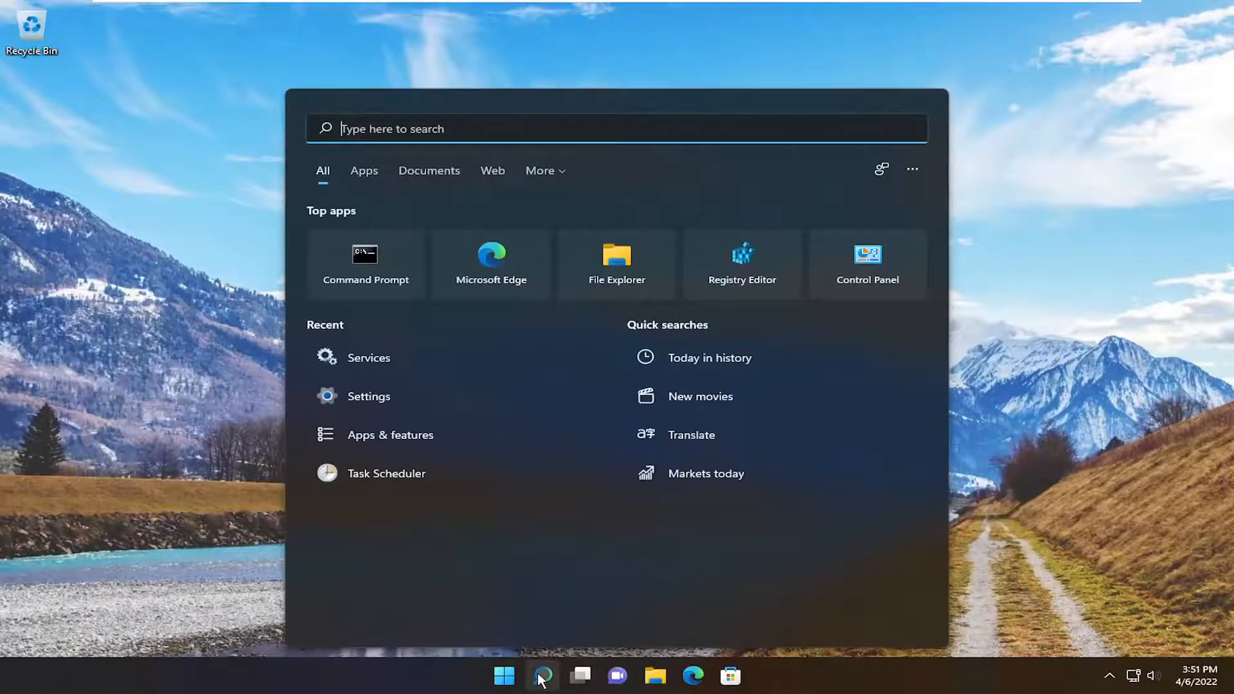
type("cmd")
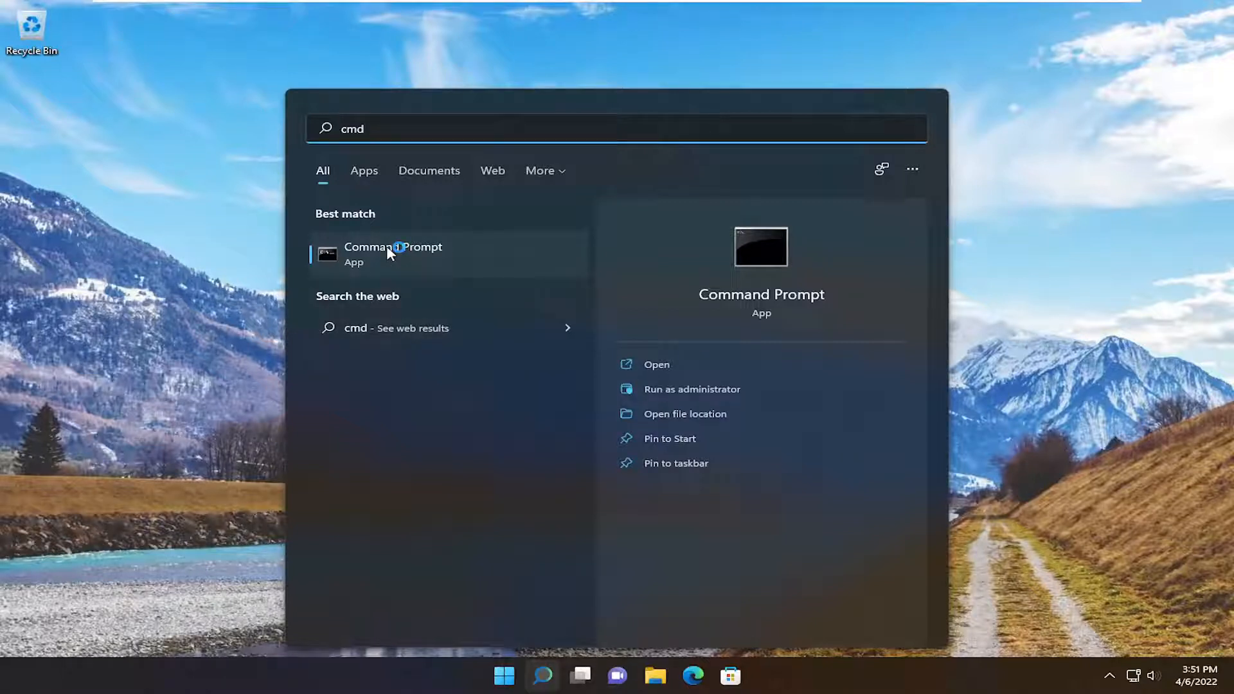
right_click(393, 253)
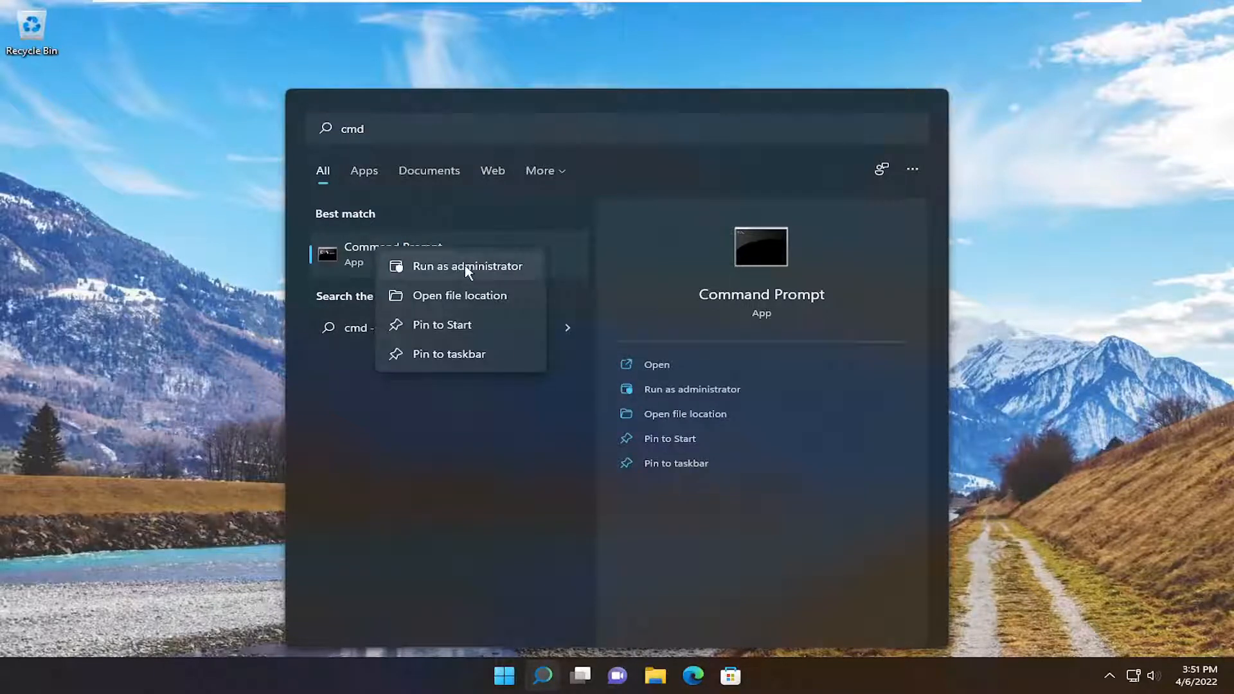
left_click(467, 266)
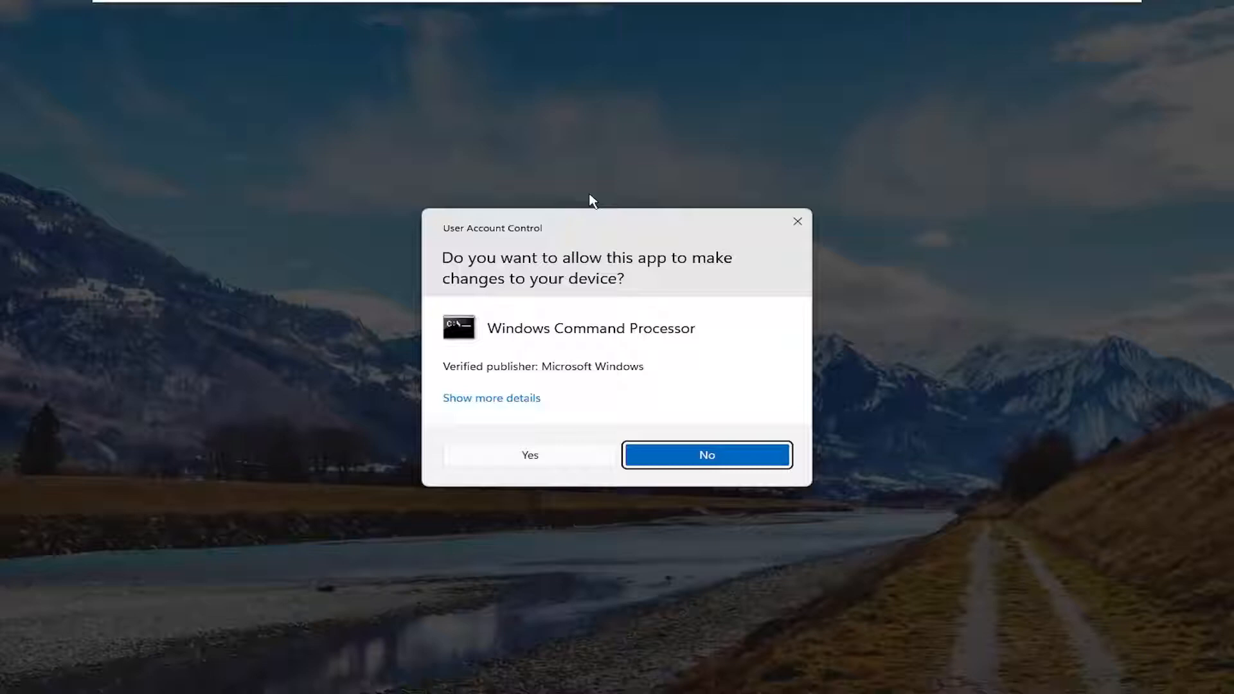
Approve the UAC prompt and enter 'chkdsk /r /f' at the administrator prompt
left_click(706, 455)
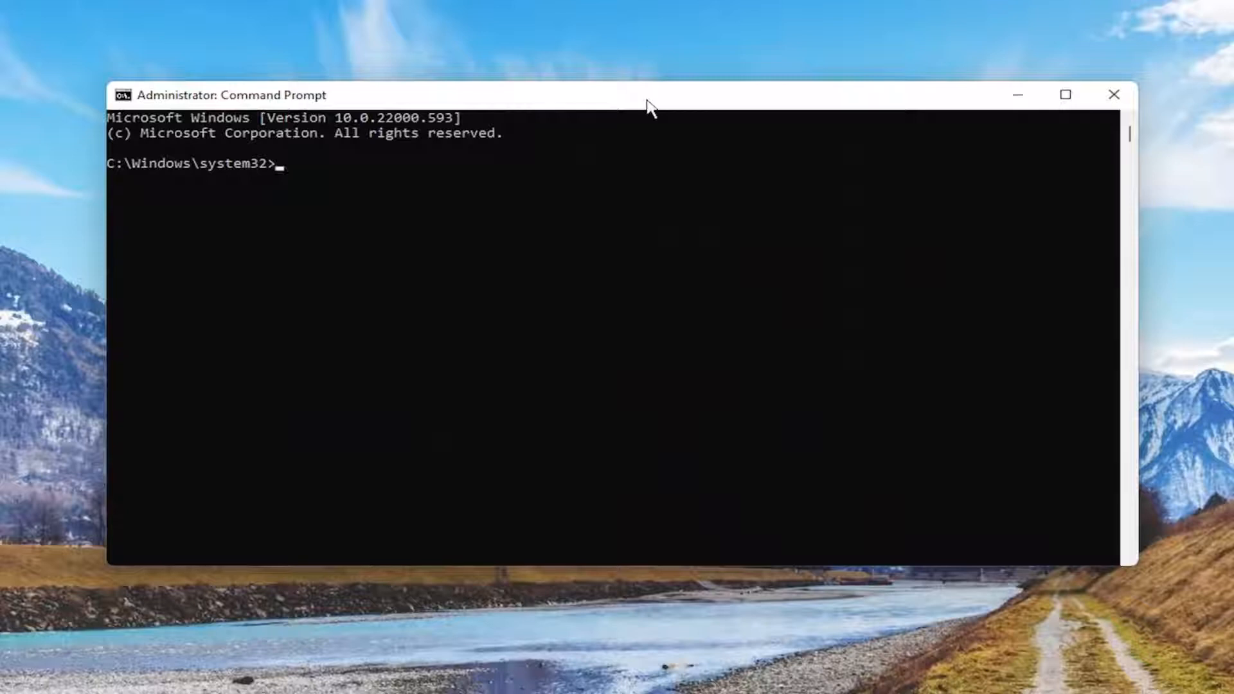
type("chkdsk /")
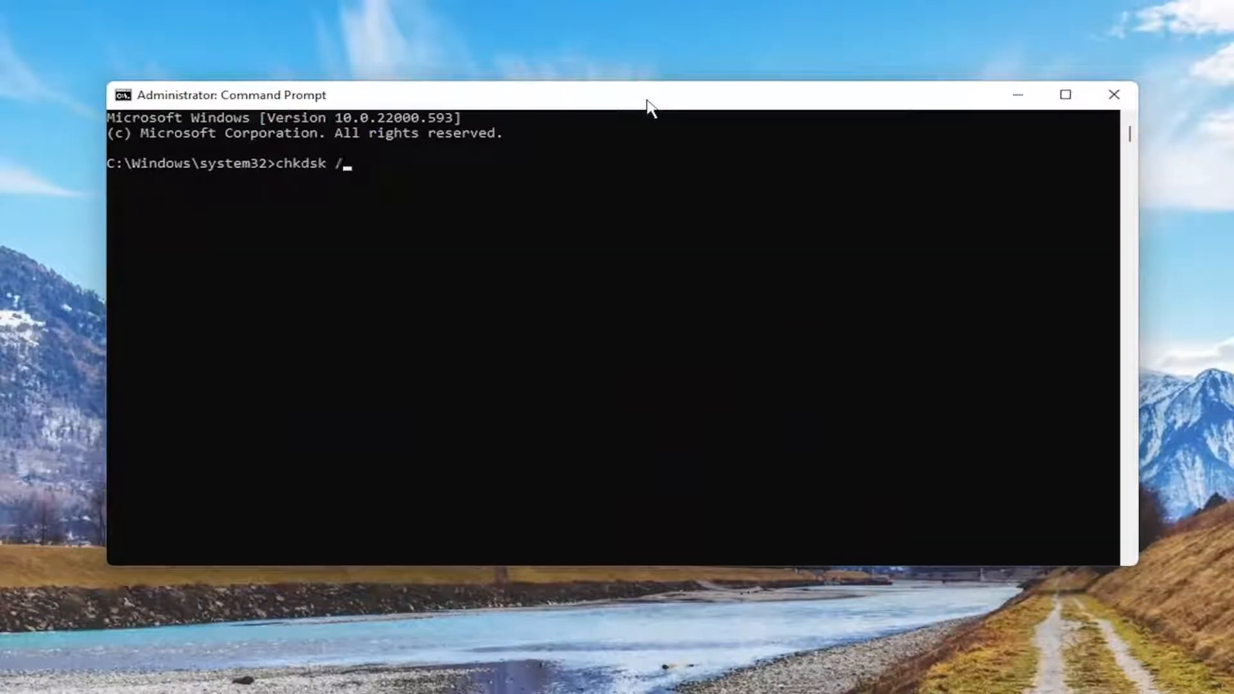
type("r /f")
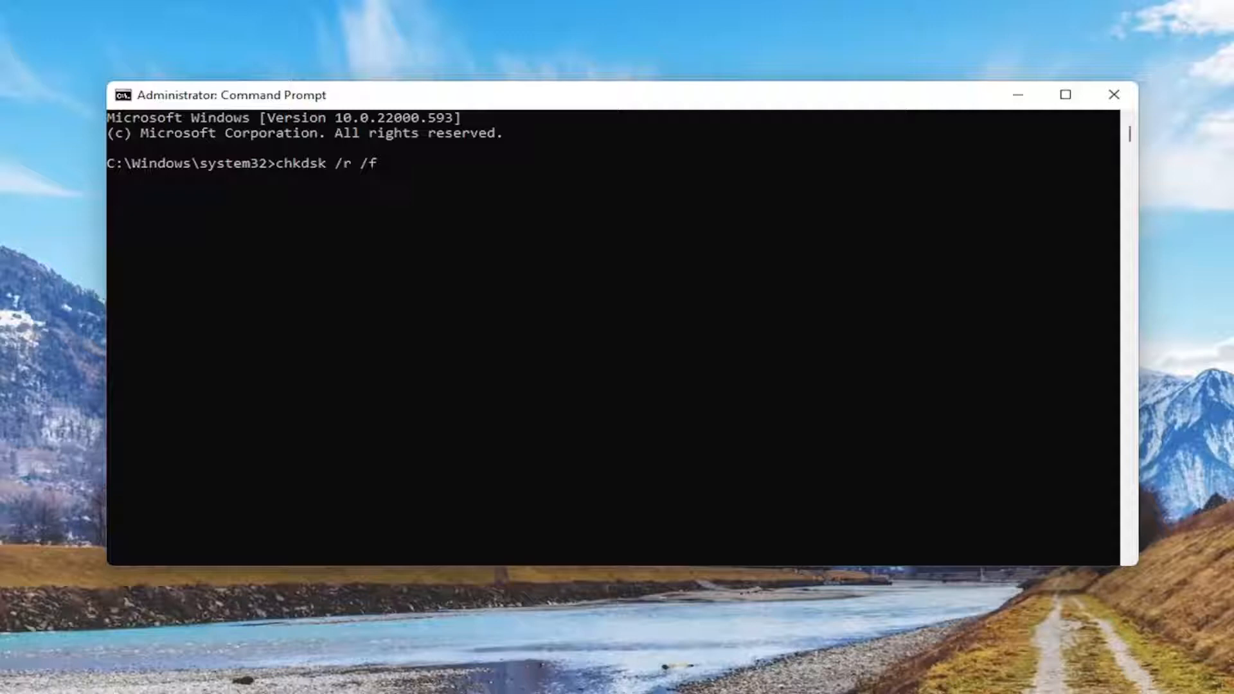
mouse_move(527, 236)
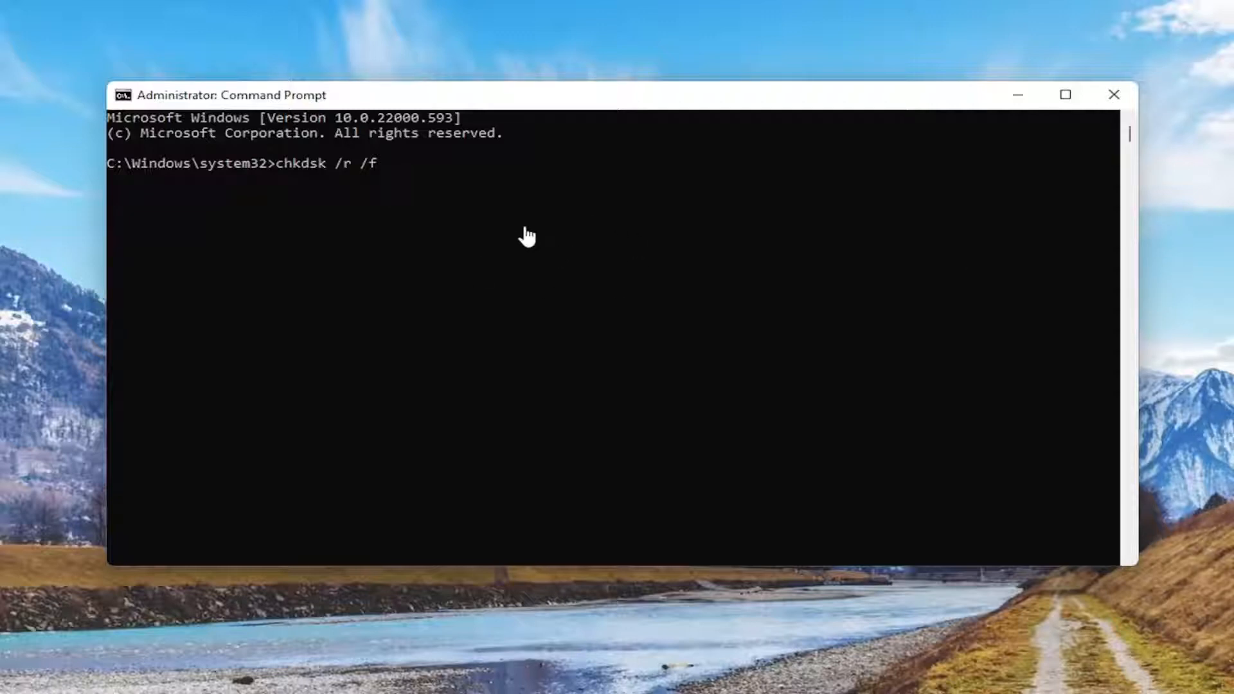
Run chkdsk /r /f, answer Y to schedule the check at next restart, and close the window
key("enter")
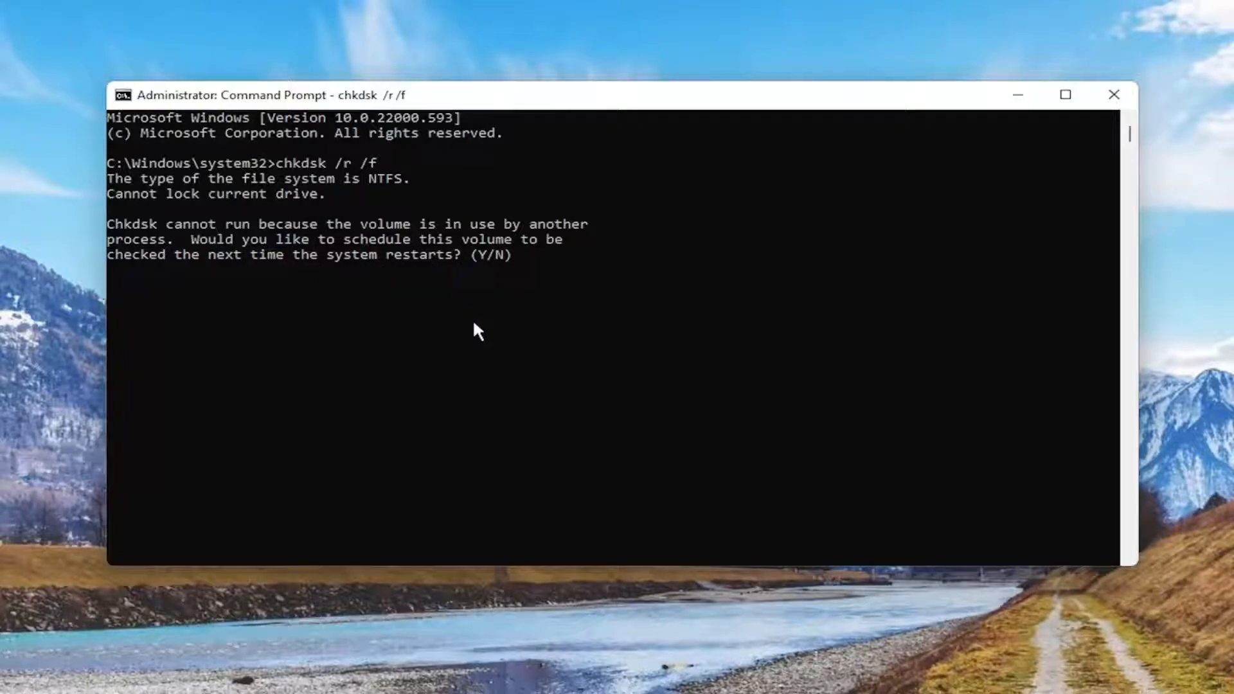
type("y")
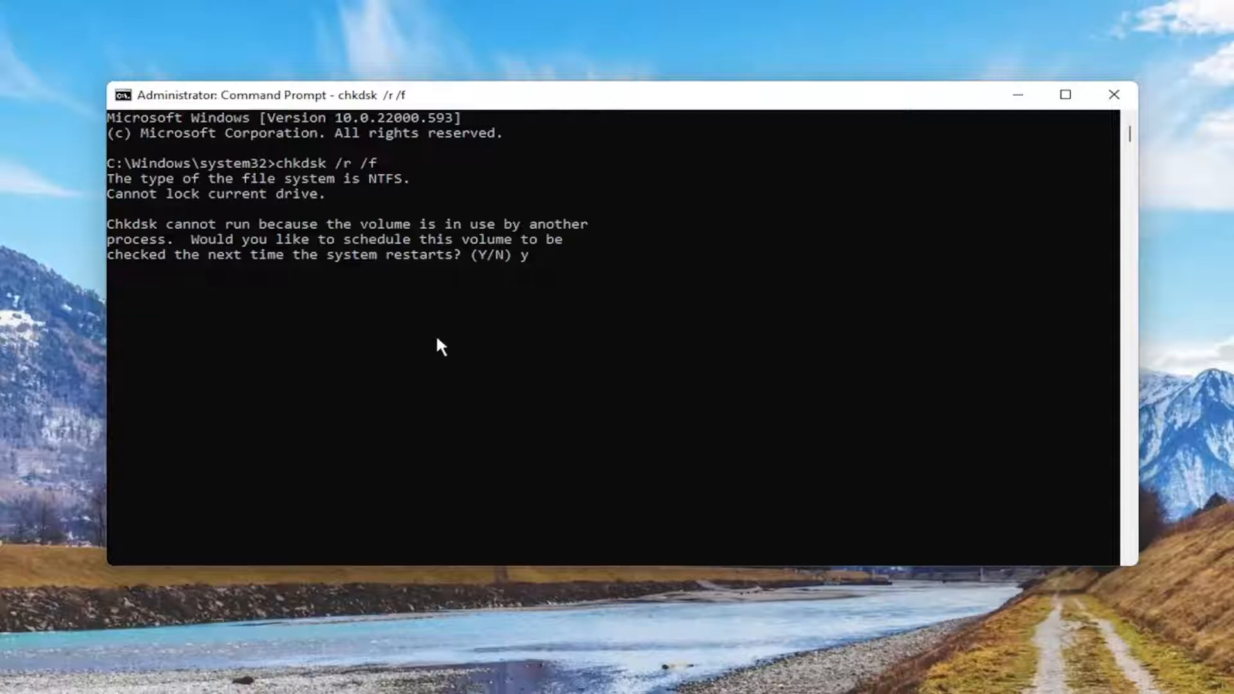
key("enter")
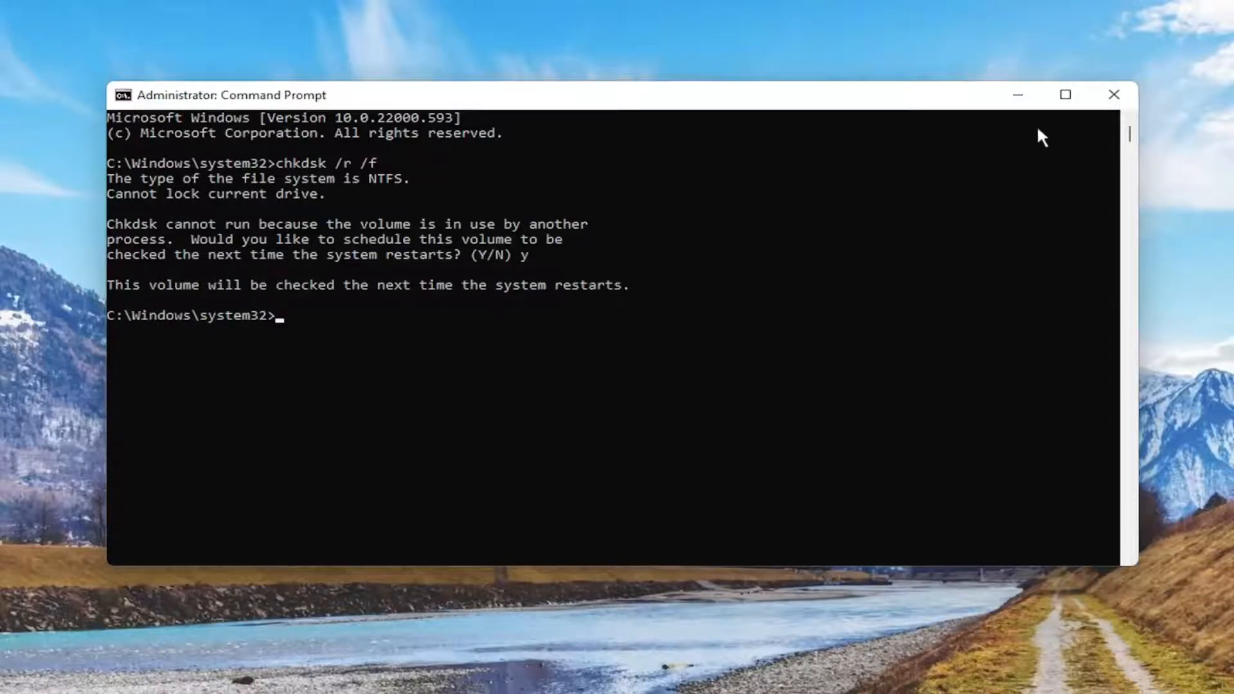
left_click(1113, 94)
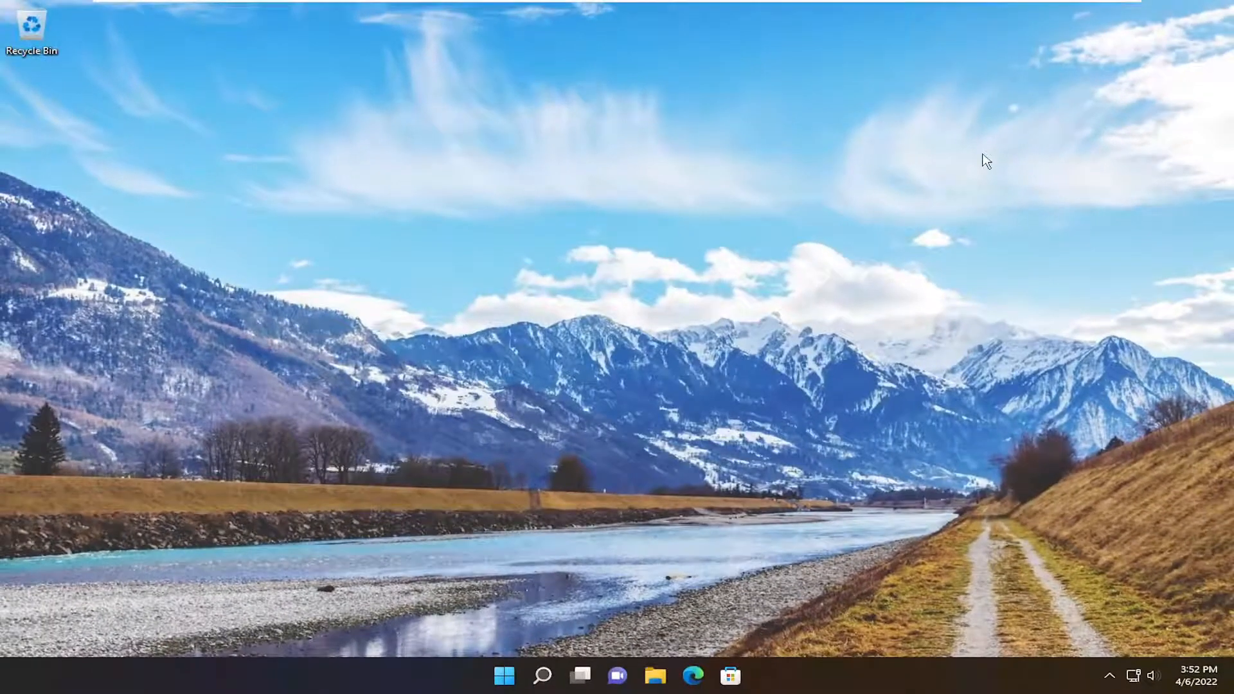